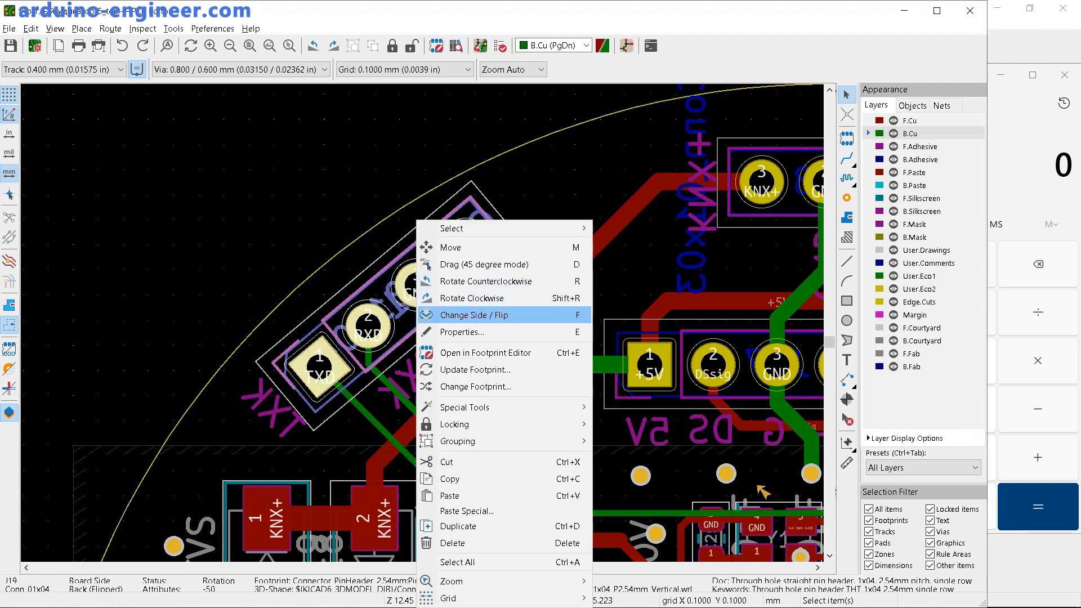
{"action": "mouse_move", "coordinate": [462, 331]}
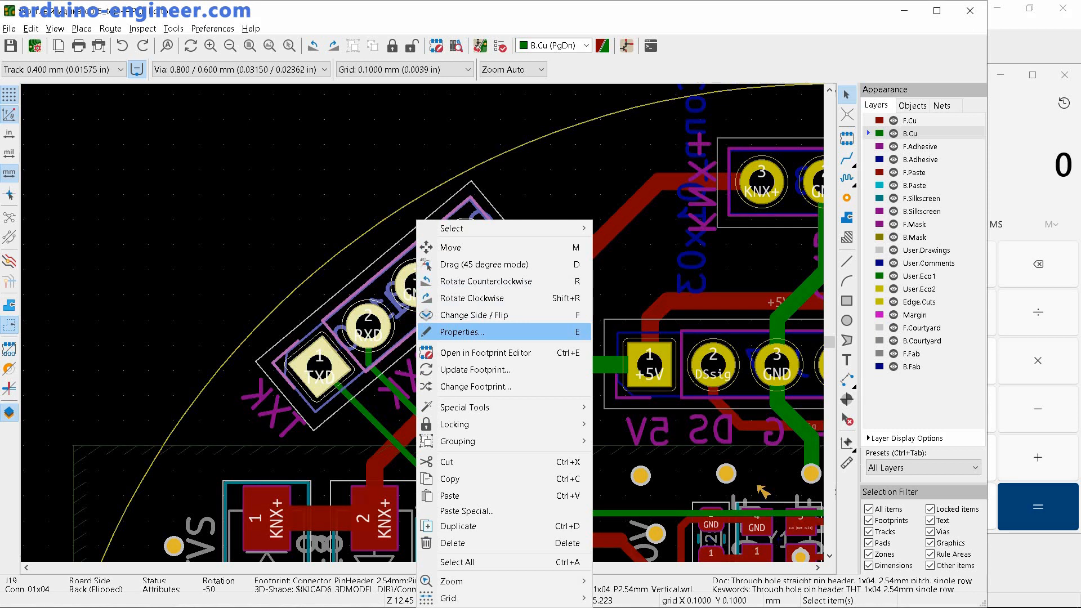
View J19's footprint properties, listing it on the back side at -50°
{"action": "left_click", "coordinate": [463, 331]}
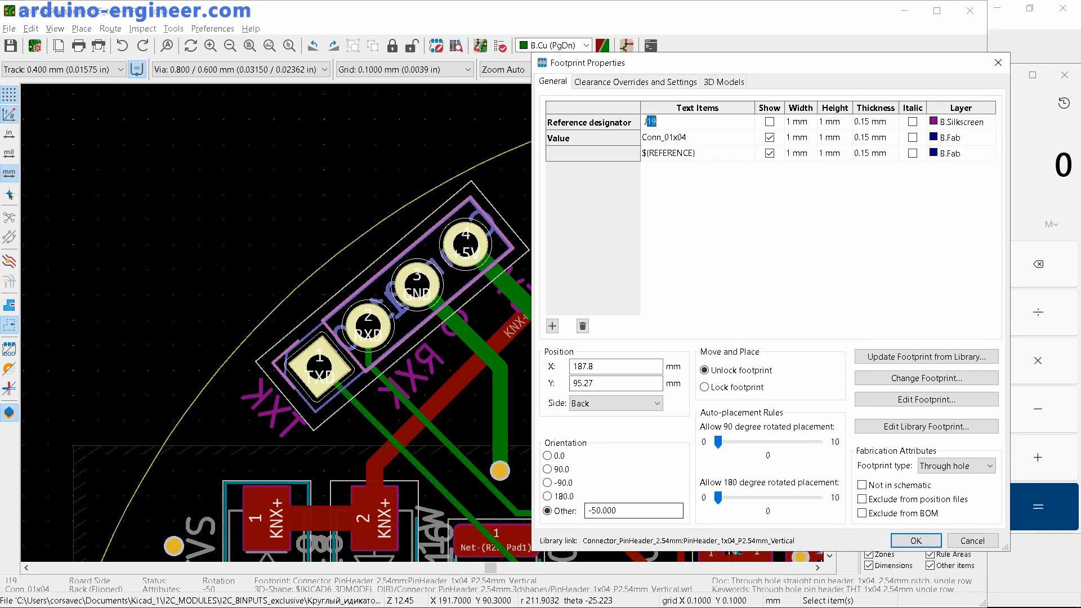
Dismiss J19's properties unchanged and bring up a calculator showing 50
{"action": "left_click", "coordinate": [632, 510]}
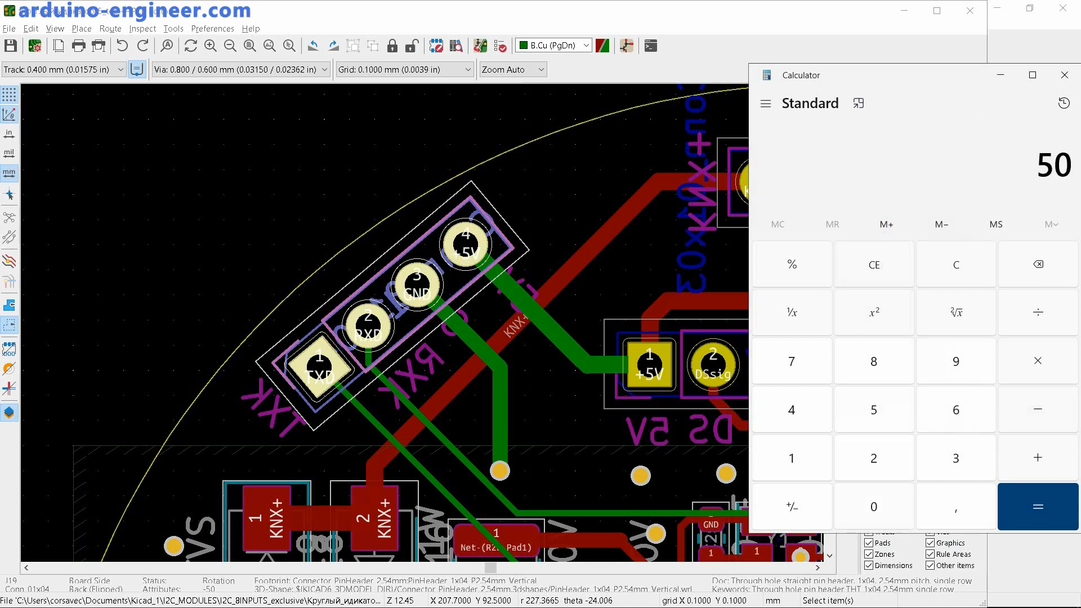
Work out -50 + 180 = 130 and flip J19 to the board's front side
{"action": "left_click", "coordinate": [792, 507]}
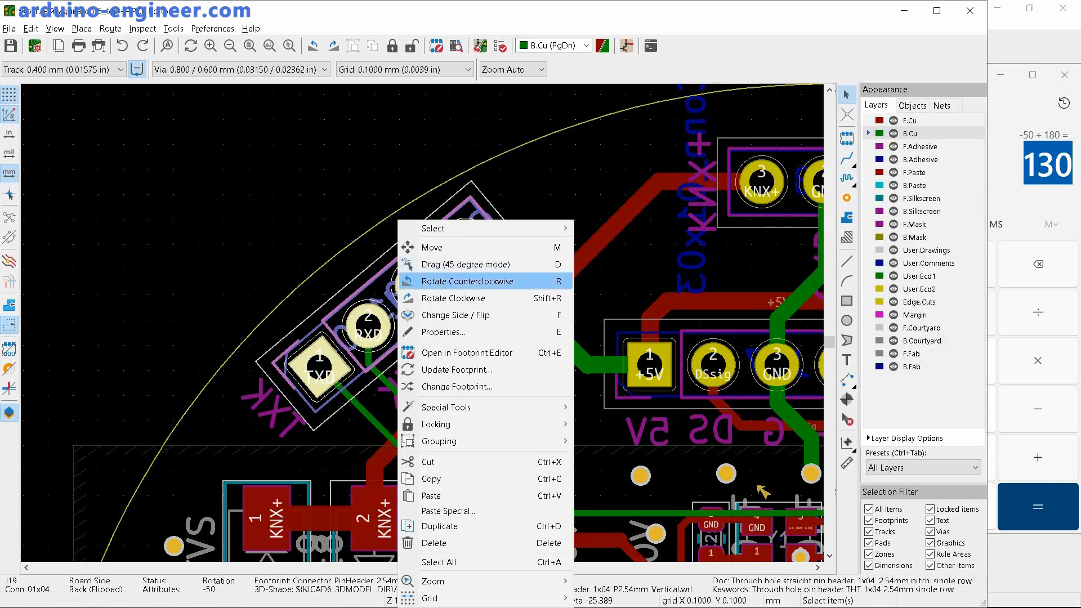
{"action": "mouse_move", "coordinate": [455, 314]}
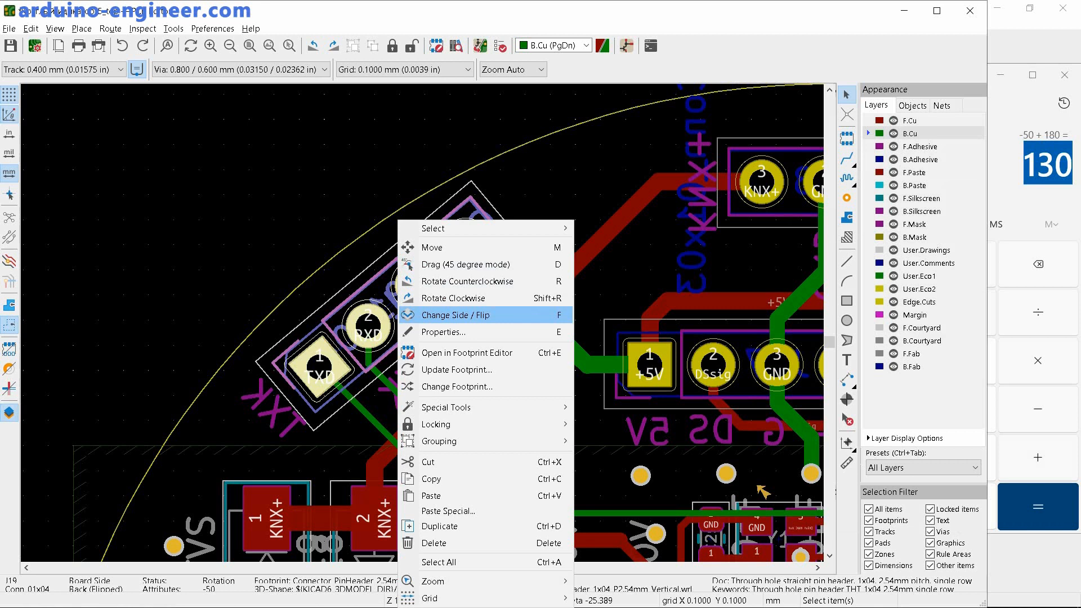
{"action": "left_click", "coordinate": [455, 314]}
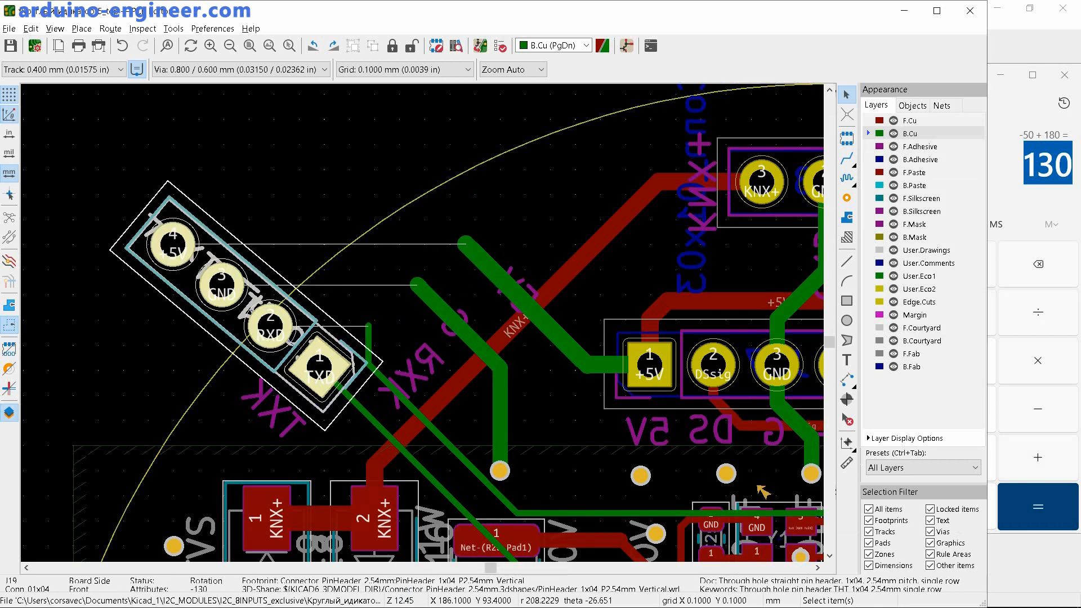
{"action": "right_click", "coordinate": [296, 365]}
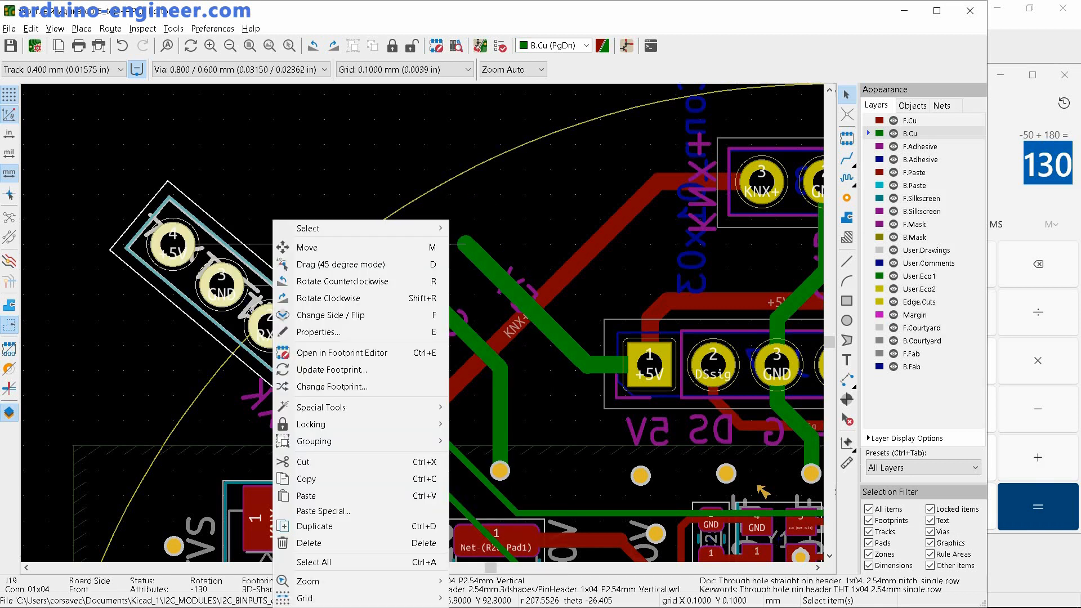
{"action": "mouse_move", "coordinate": [317, 331]}
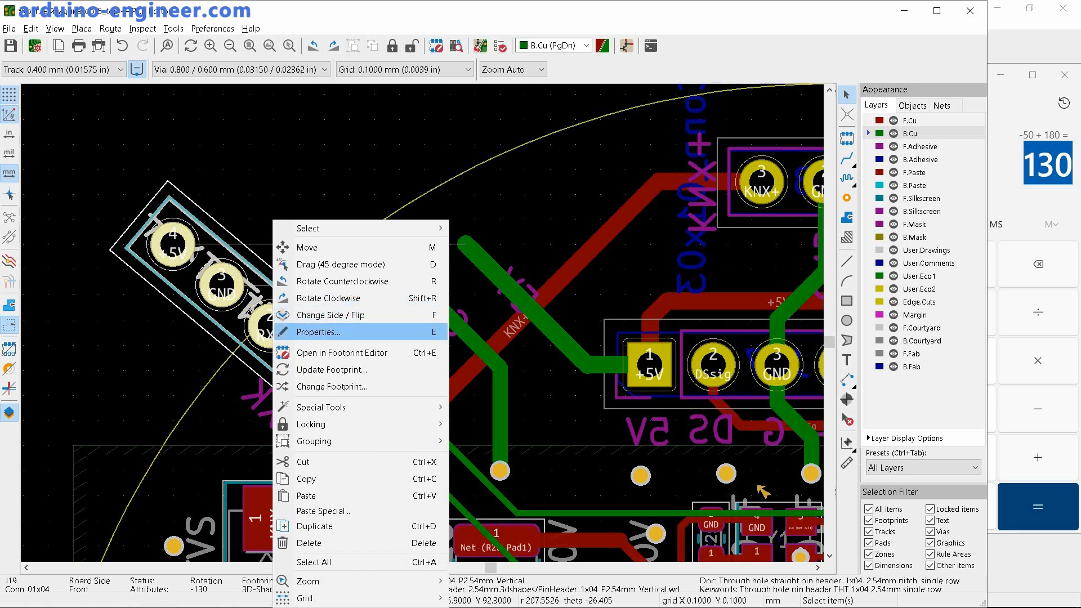
Set J19's orientation to 130° in its properties
{"action": "left_click", "coordinate": [320, 331]}
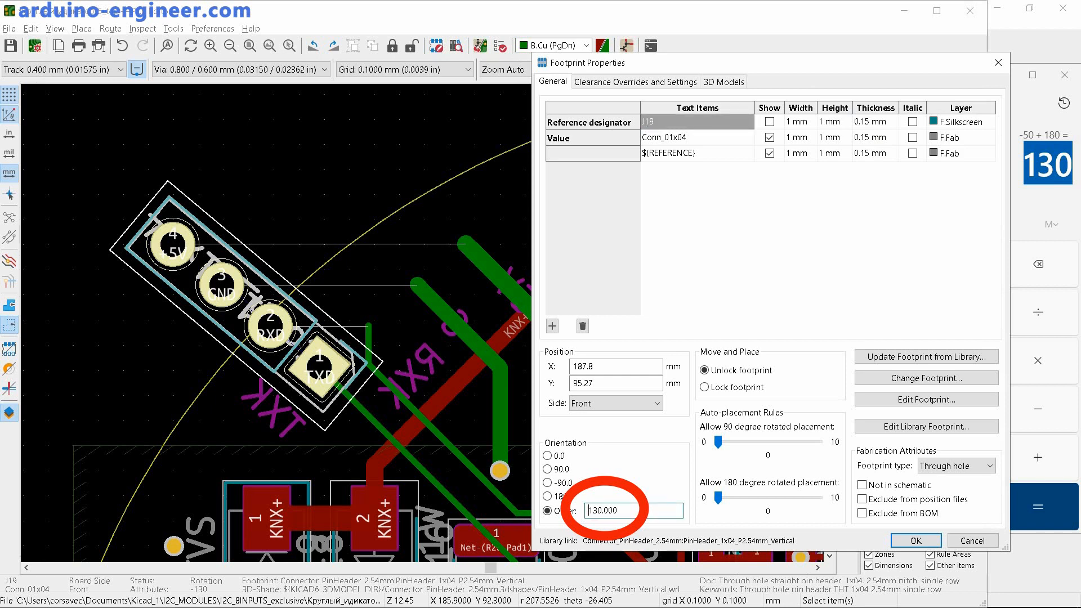
{"action": "left_click", "coordinate": [914, 540]}
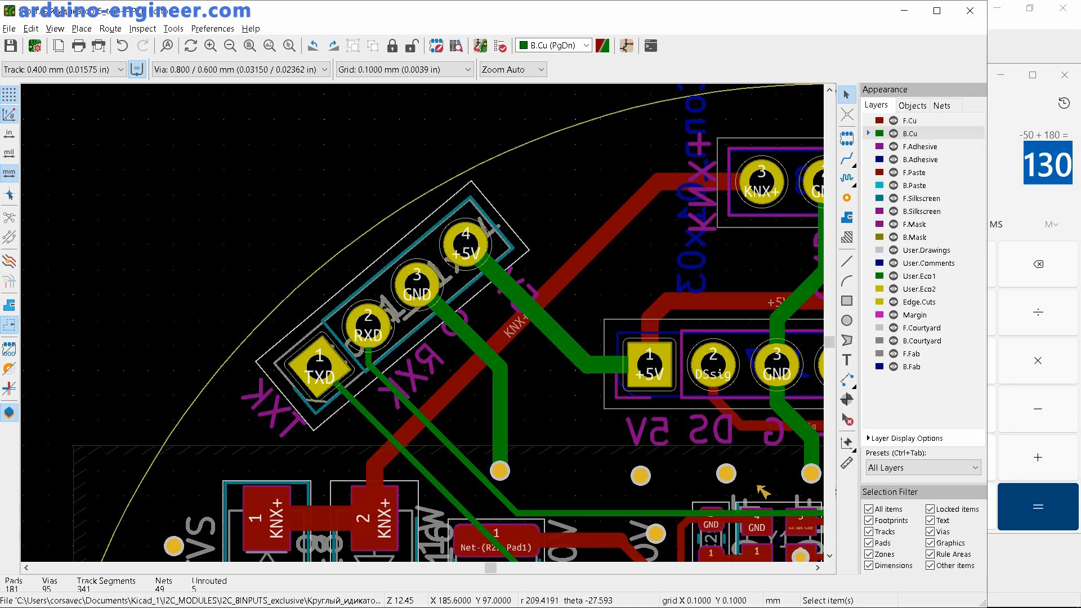
Select the mirrored back-side 5V silkscreen label near J19 for flipping
{"action": "left_click", "coordinate": [272, 407]}
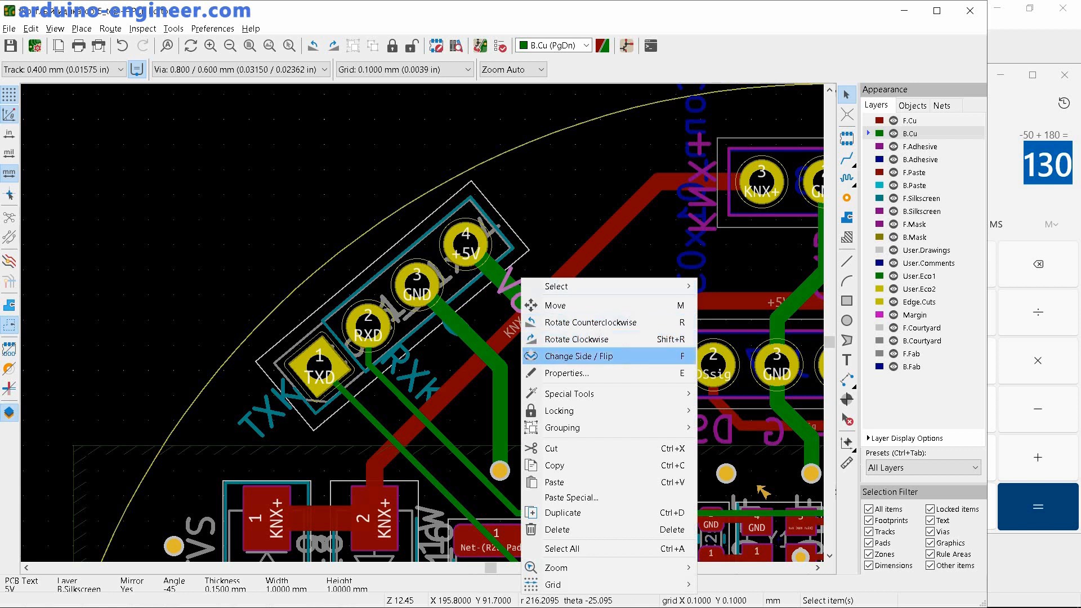
Flip the 5V label onto the front silkscreen, unmirrored at 45°
{"action": "left_click", "coordinate": [577, 357]}
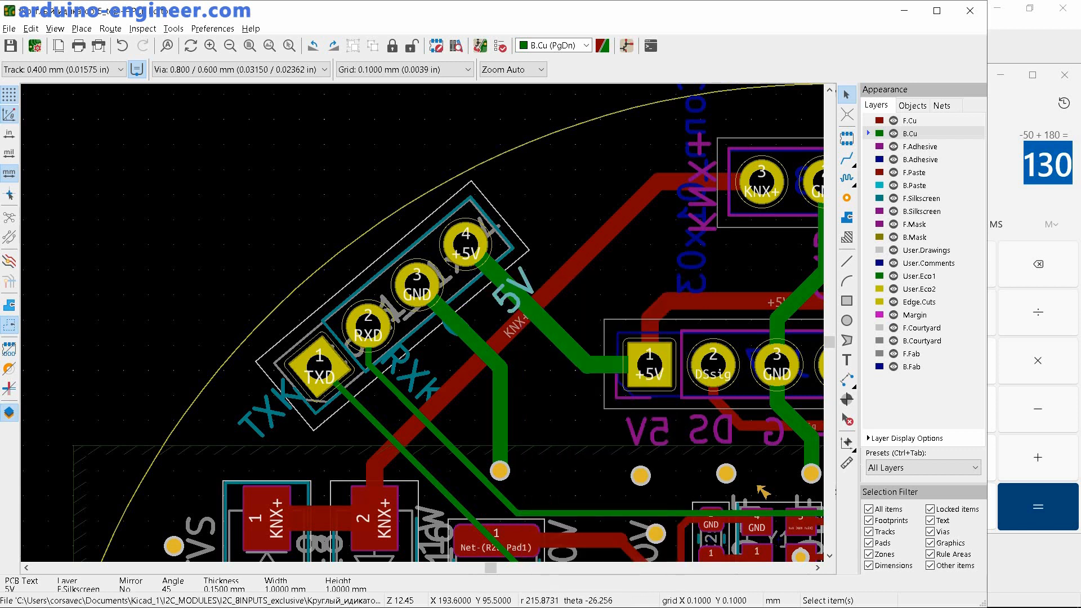